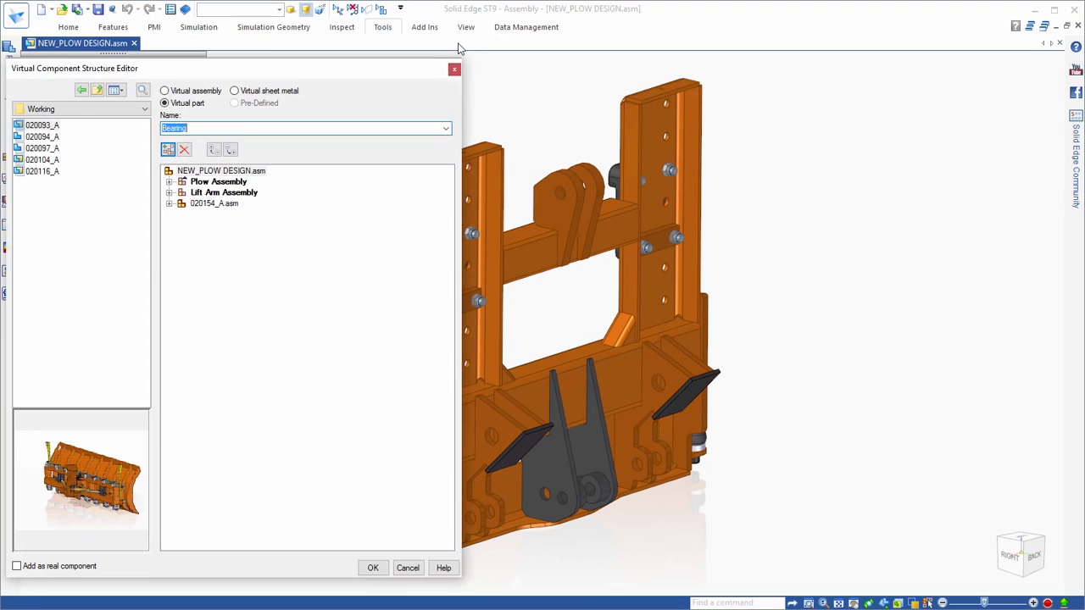
Choose Pivot Arm Assembly as a virtual assembly name with Plow Assembly as its parent
click(170, 182)
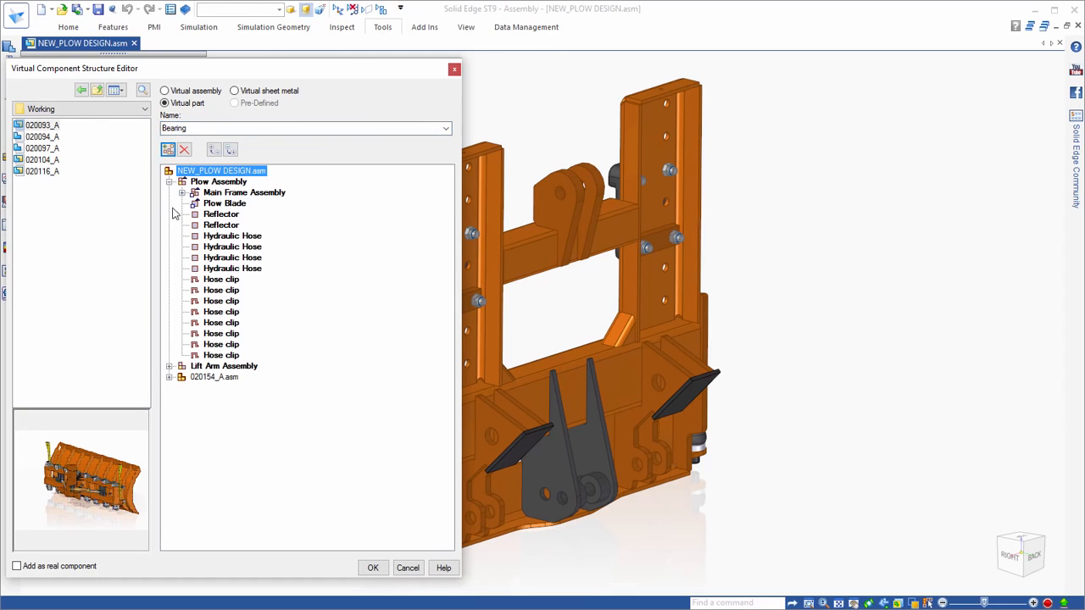
click(170, 366)
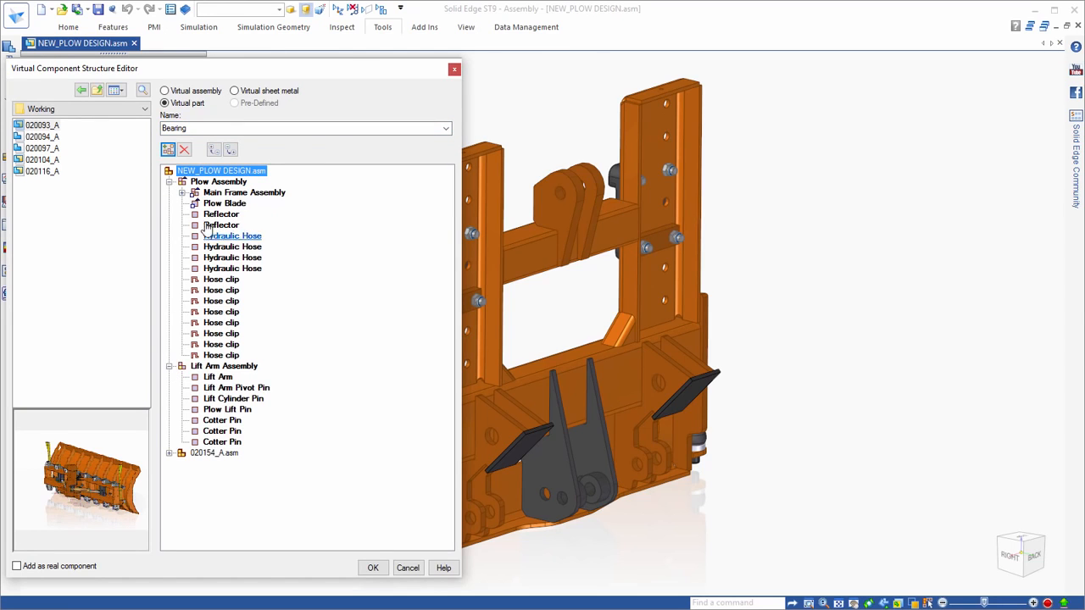
click(164, 91)
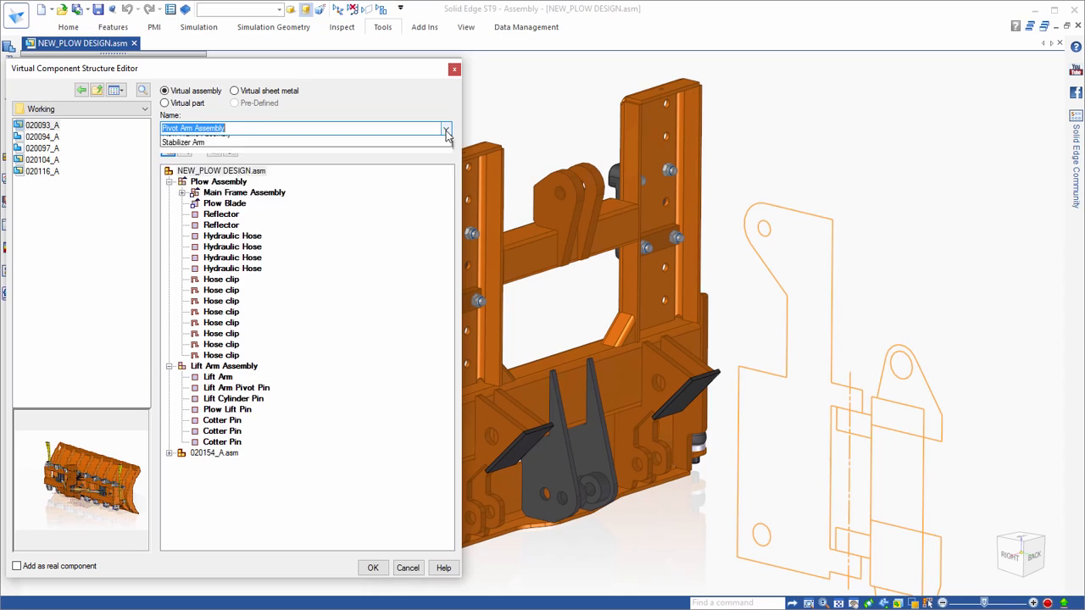
click(446, 129)
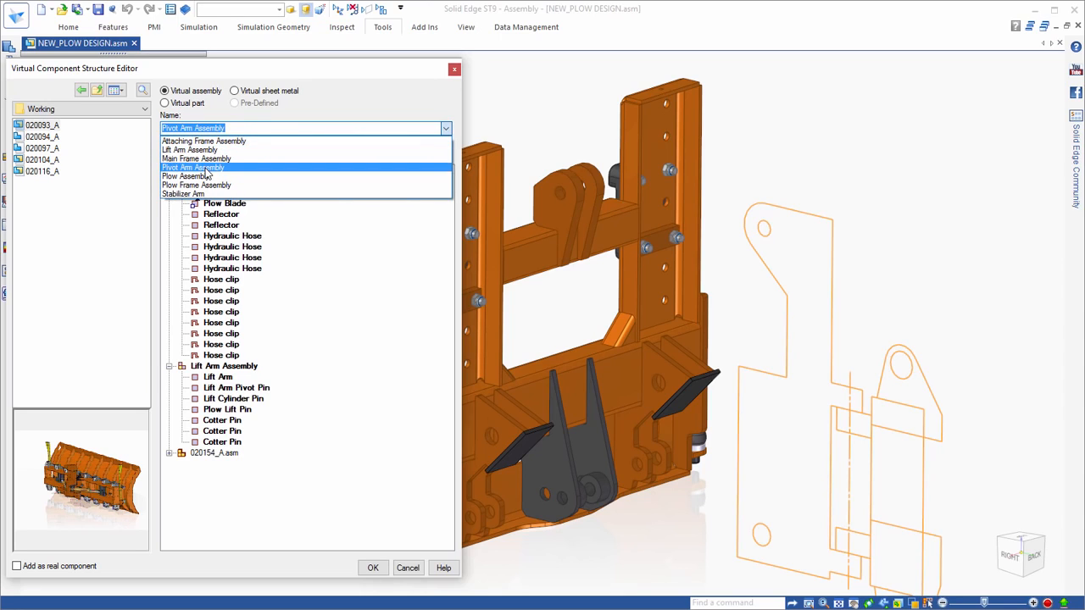
click(193, 168)
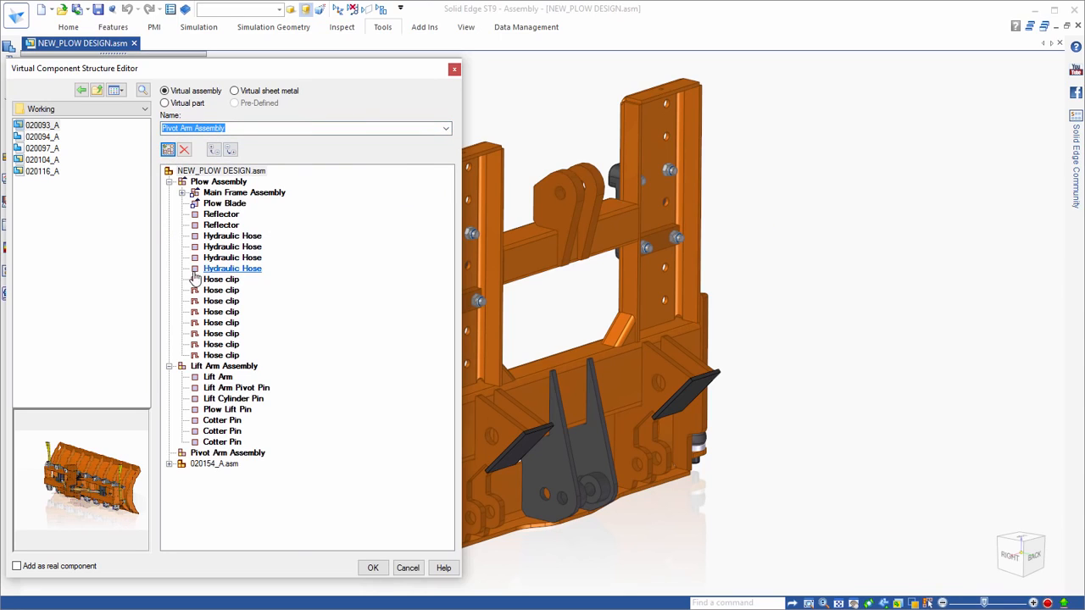
click(217, 182)
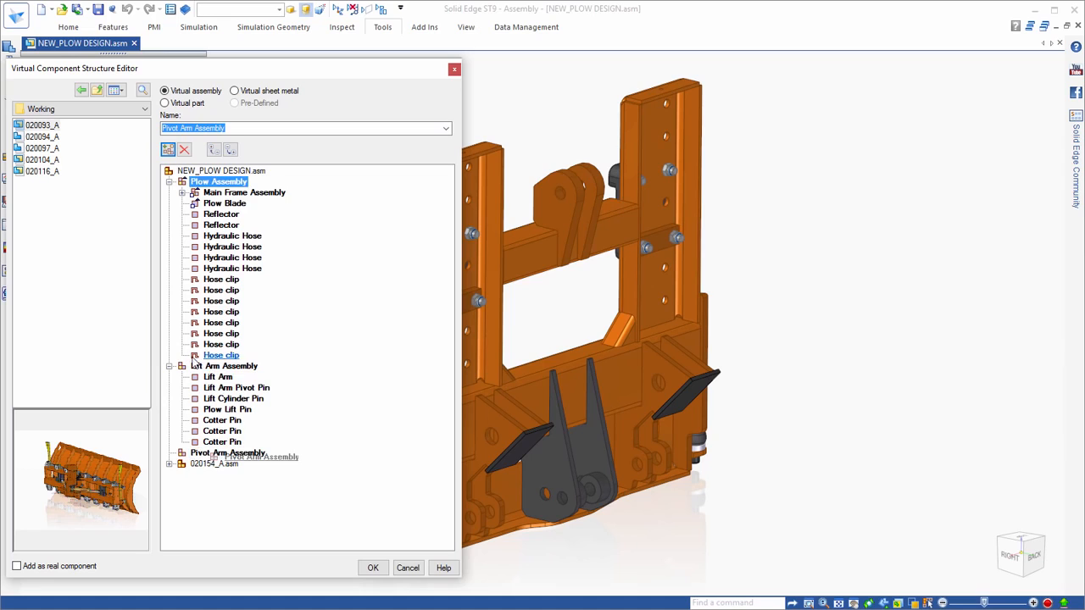
Add two Pivot Arm Assembly subassemblies under Plow Assembly and name a Pivot Arm virtual part
click(169, 149)
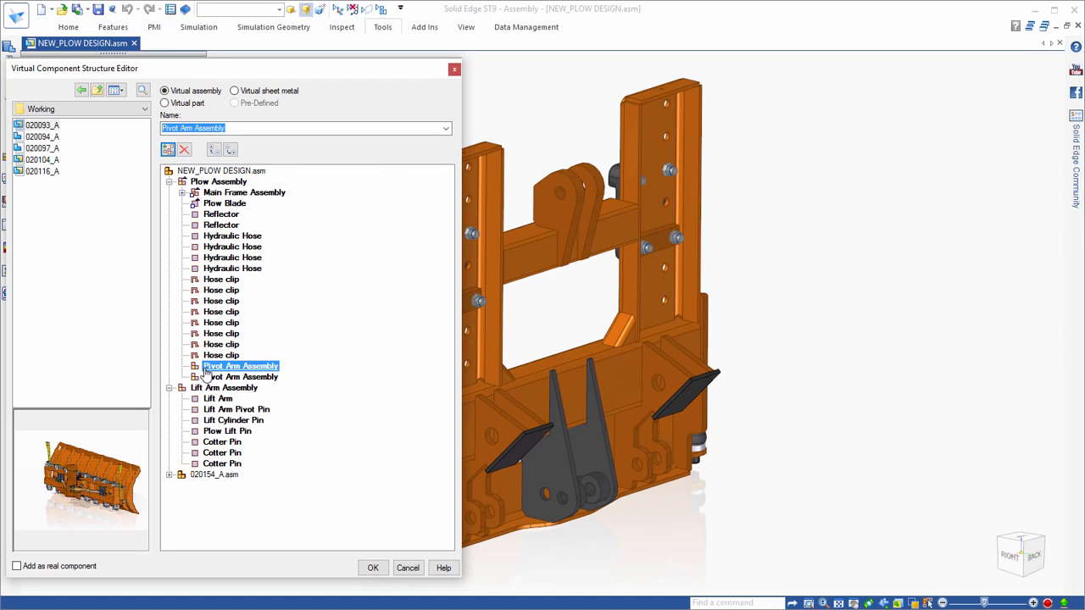
click(165, 103)
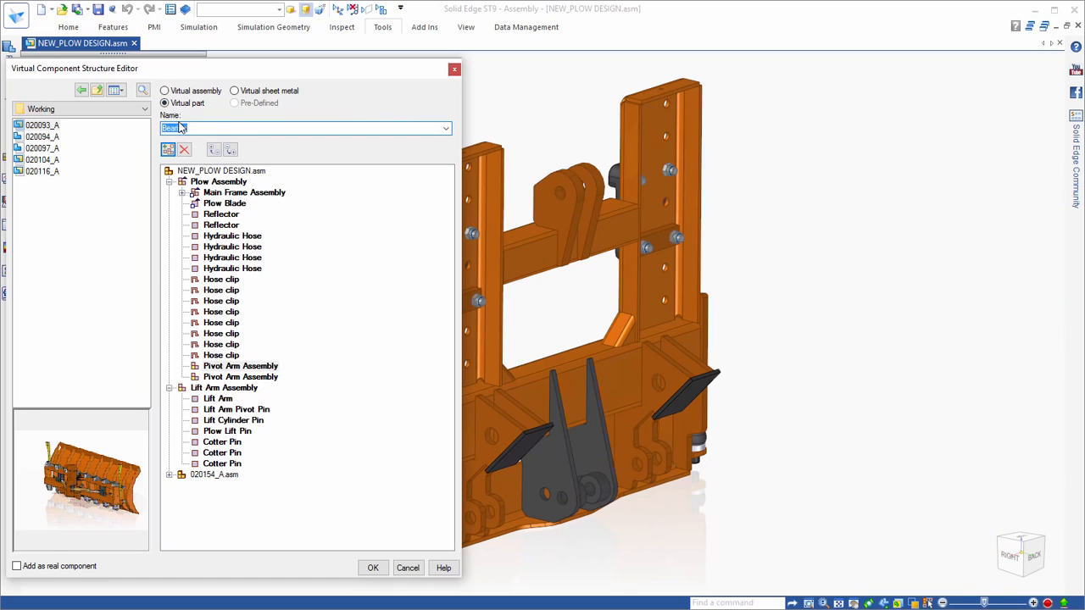
text(Pivot Arm)
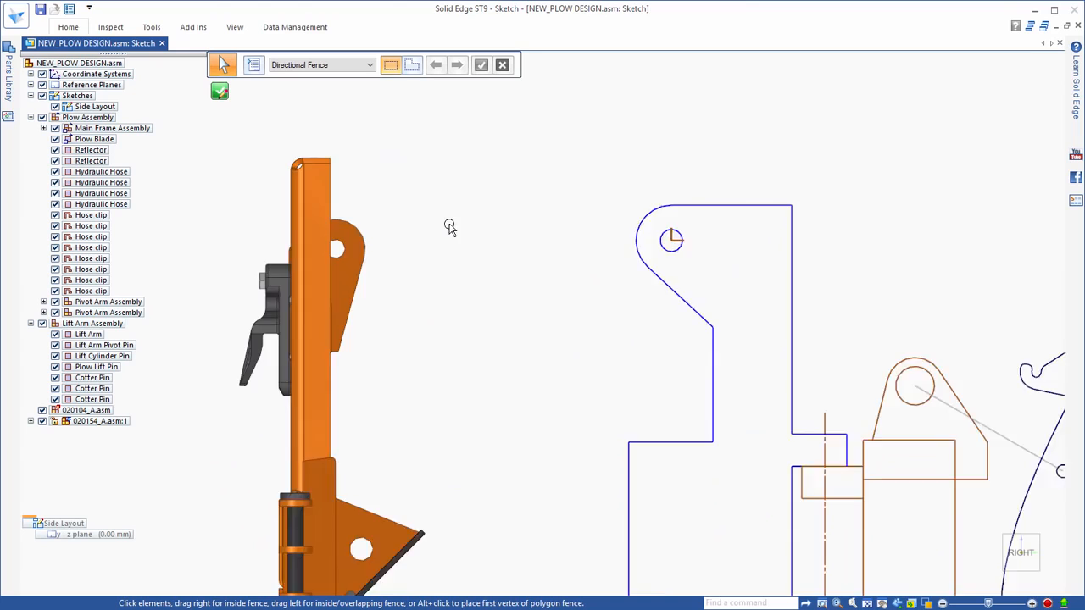
Project the pivot hole edge, draw circles joined by tangent lines, and trim the excess arcs
right_click(451, 227)
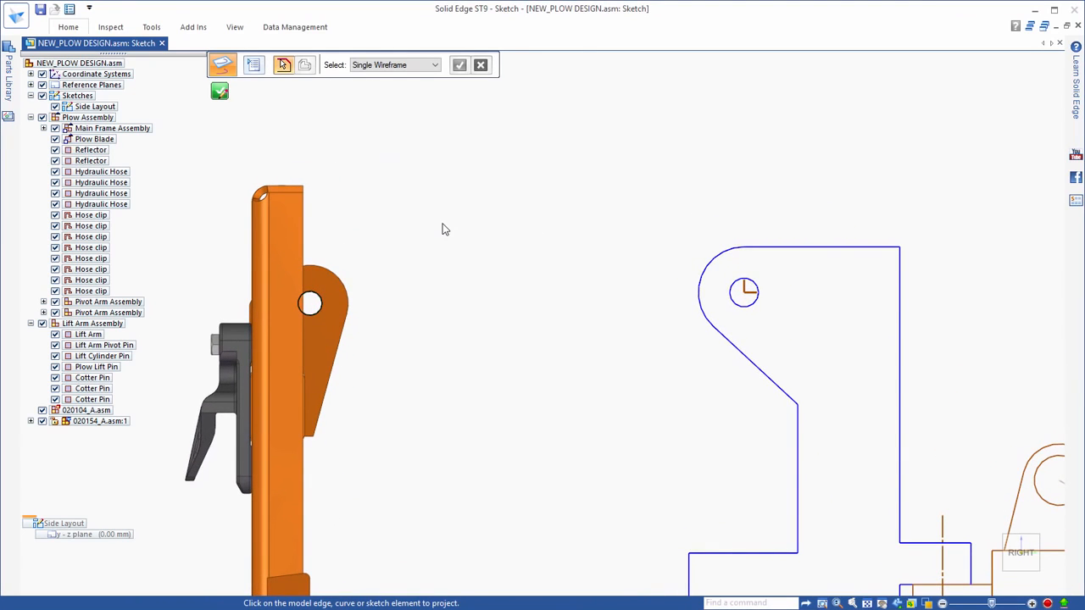
click(223, 65)
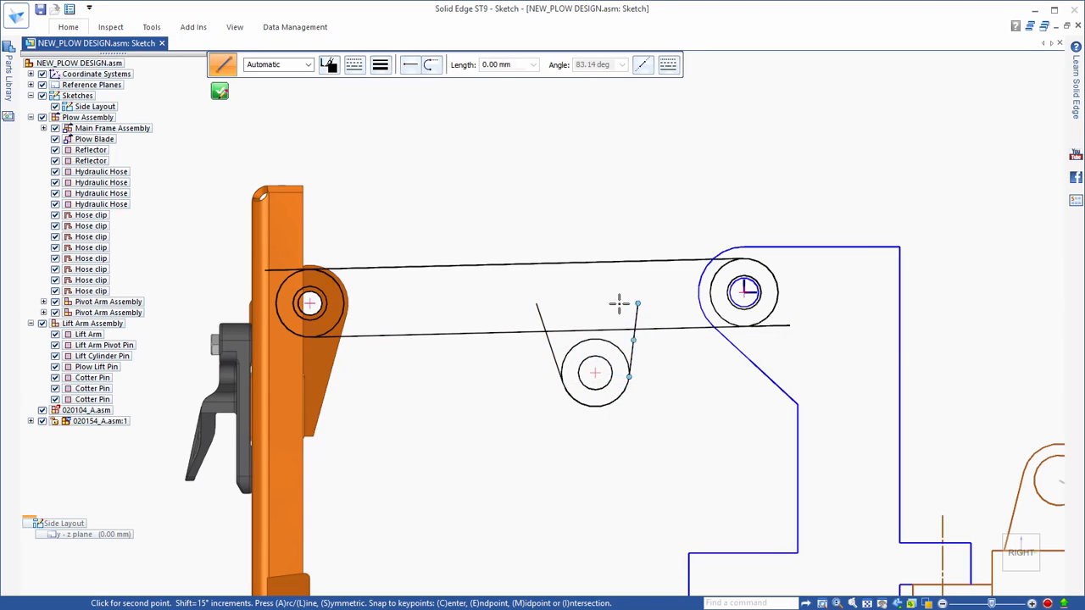
right_click(619, 303)
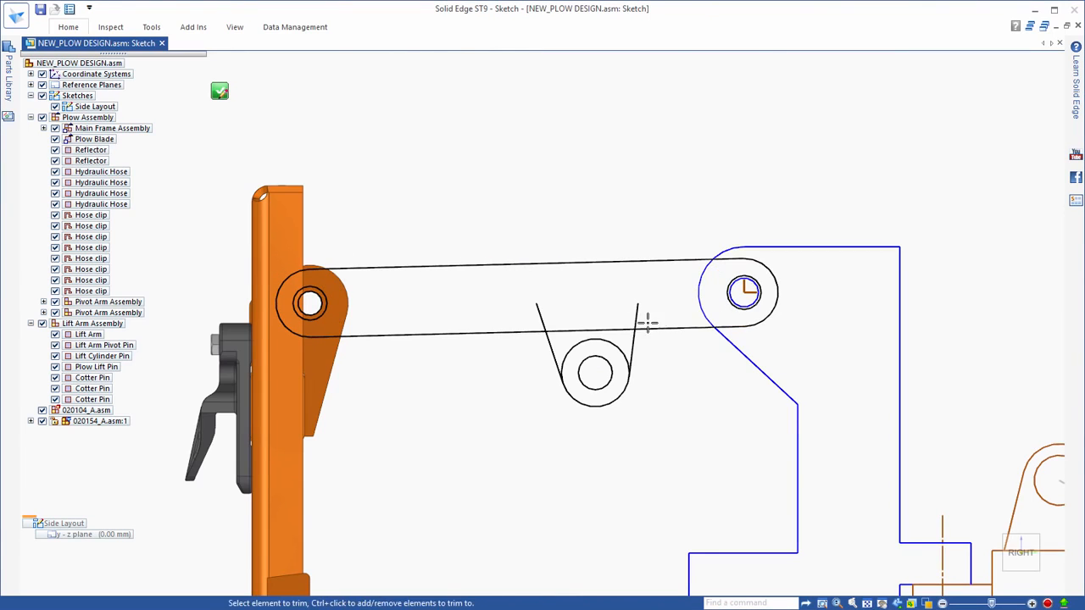
click(648, 325)
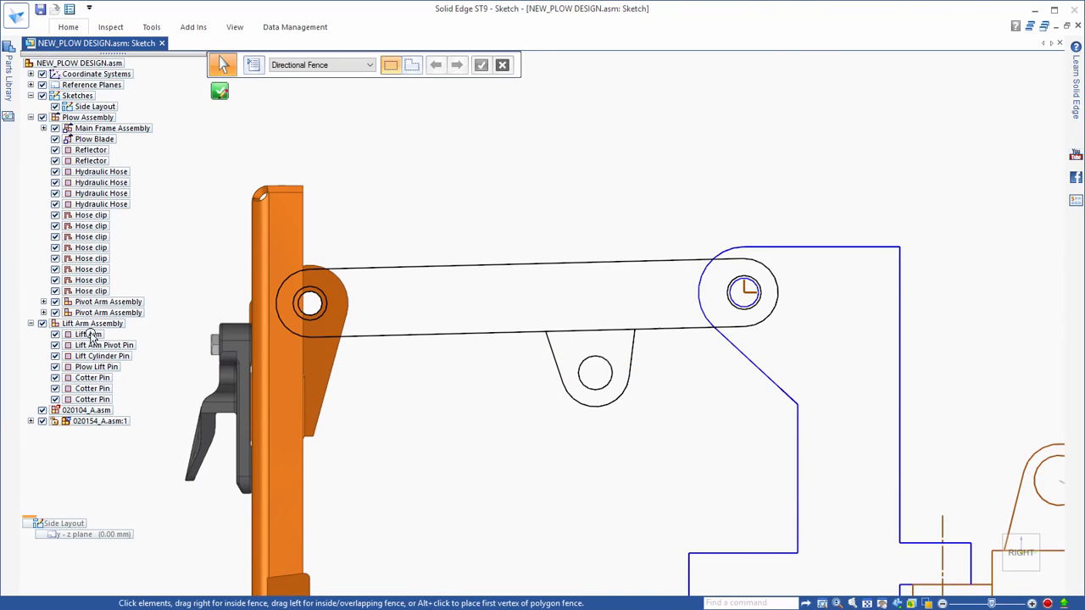
Assign the pivot arm outline to the Pivot Arm component with its origin at the pivot hole centre
right_click(86, 334)
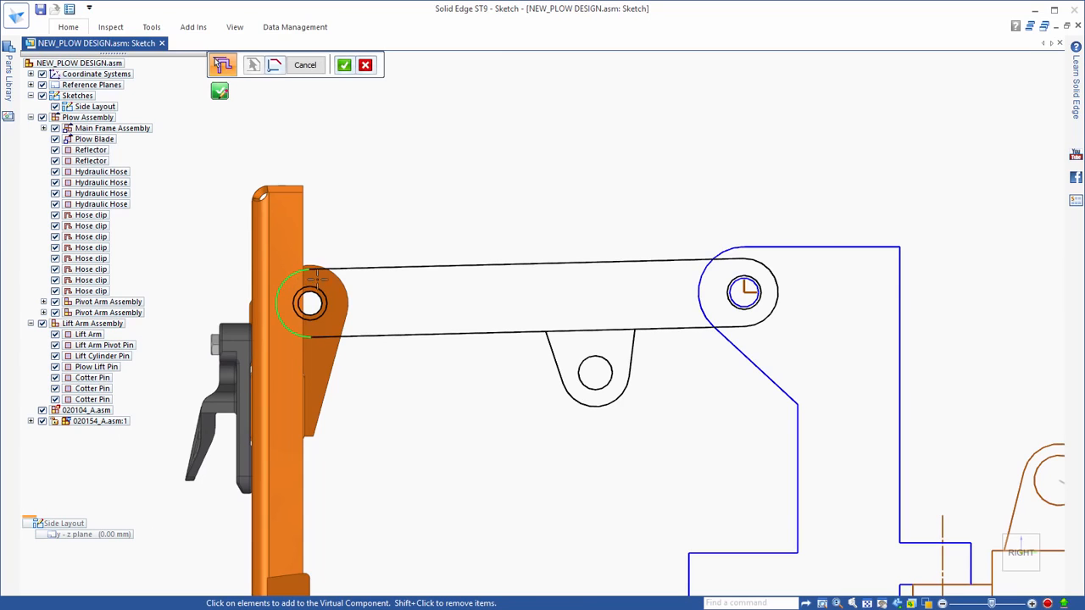
click(509, 272)
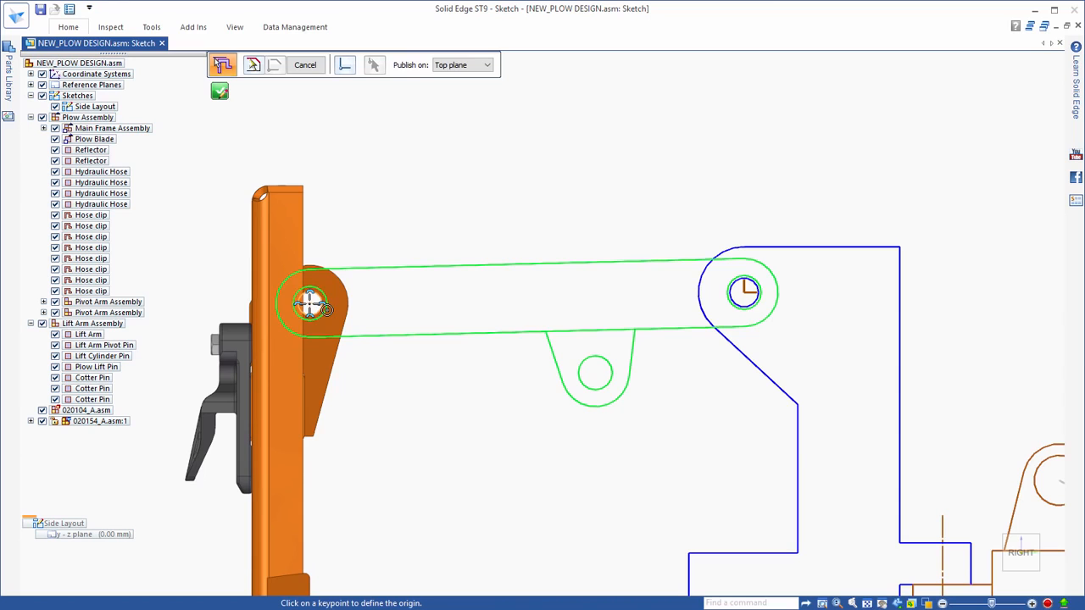
click(312, 304)
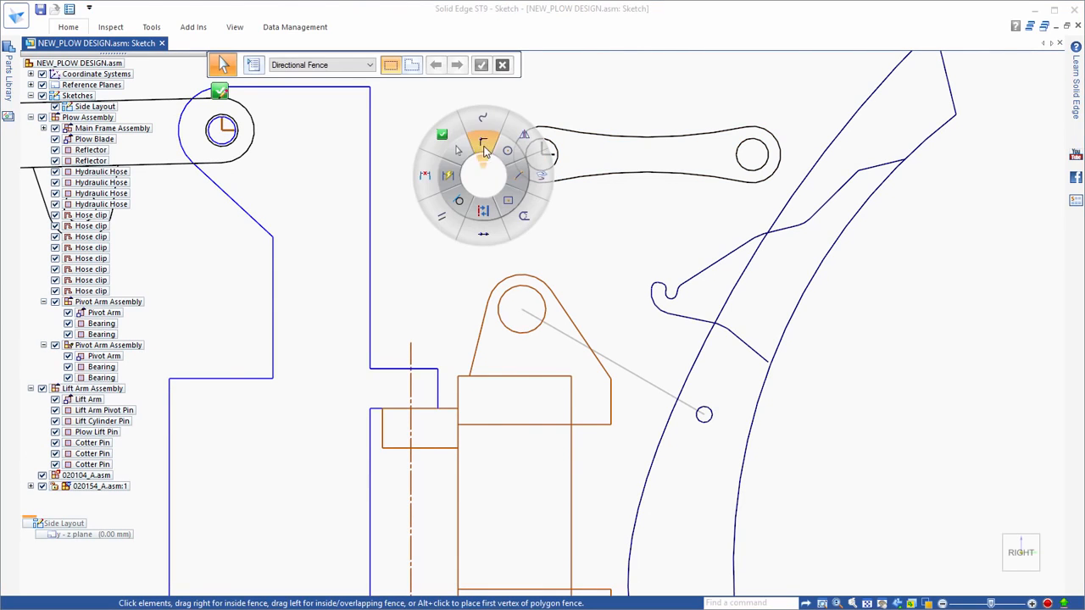
click(485, 142)
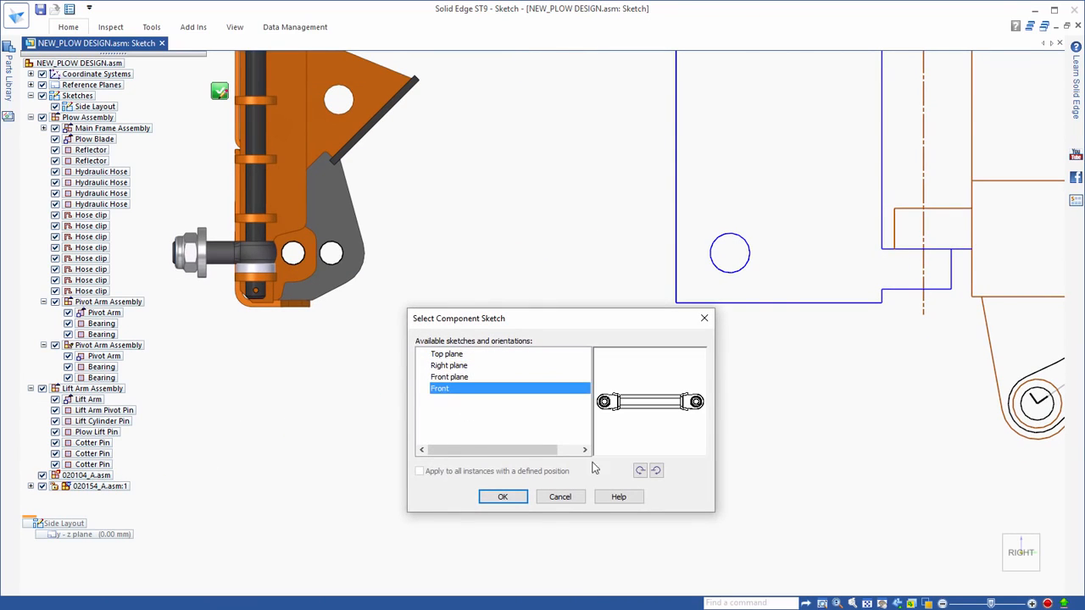
Place the hydraulic cylinder using its Front component sketch
click(656, 471)
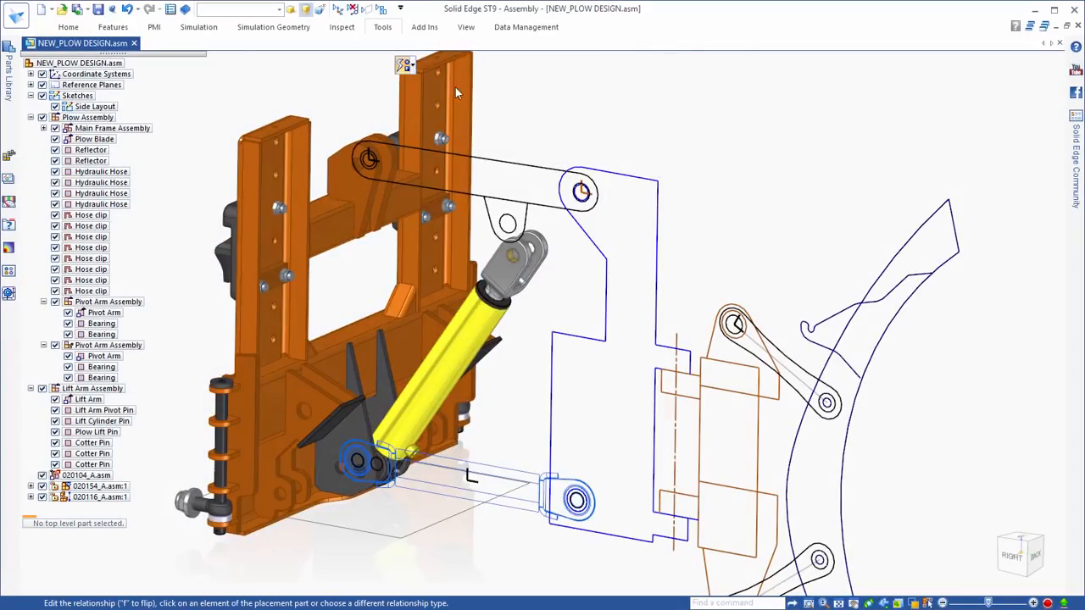
Axially align the cylinder ends to their mounting holes, set the layout arm to 90°, and finish
click(405, 65)
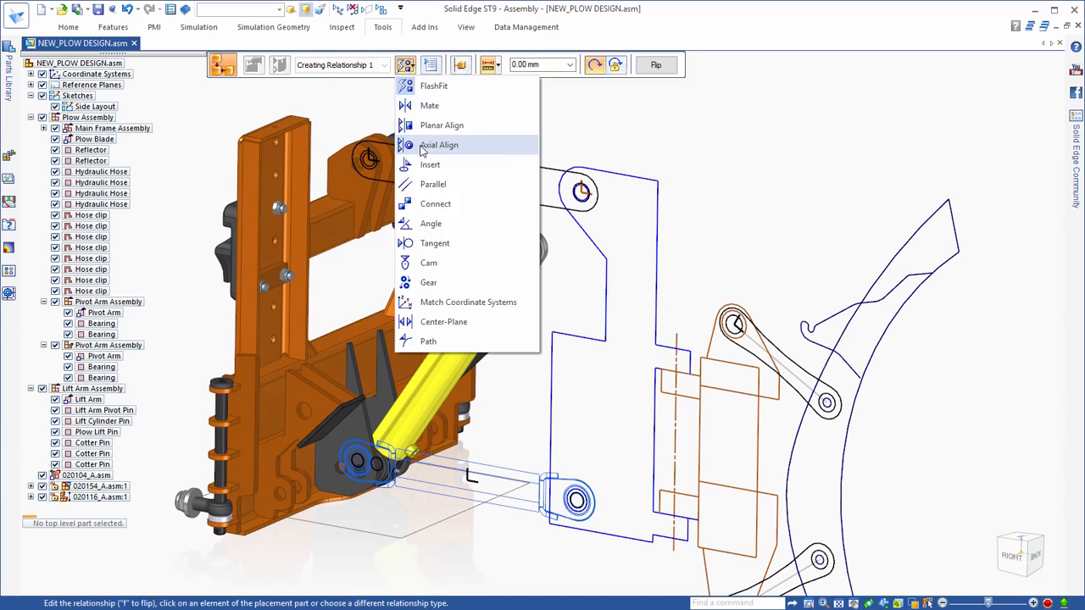
click(440, 144)
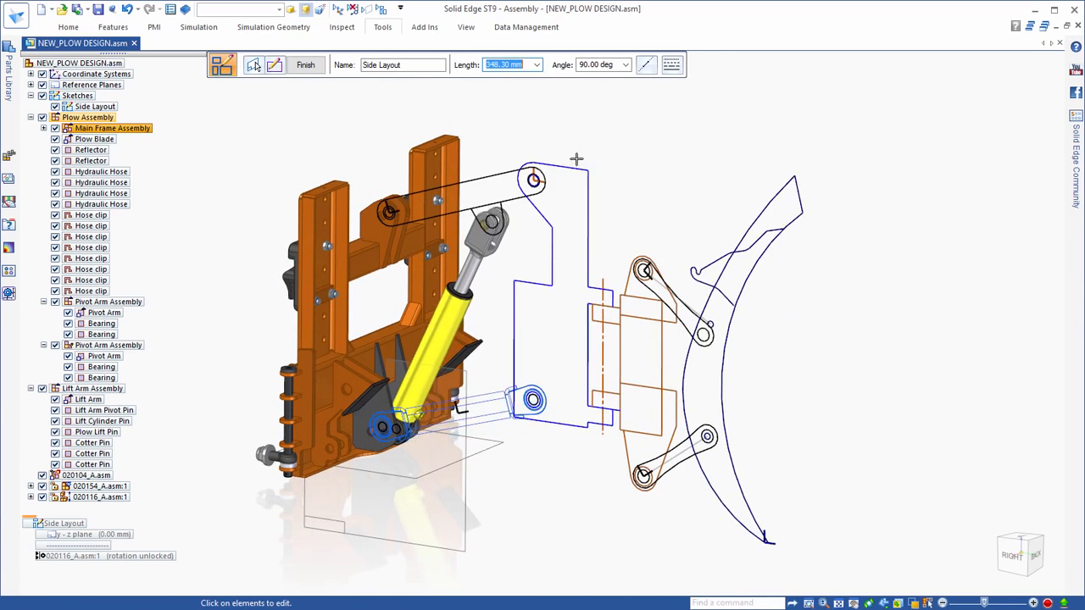
click(306, 64)
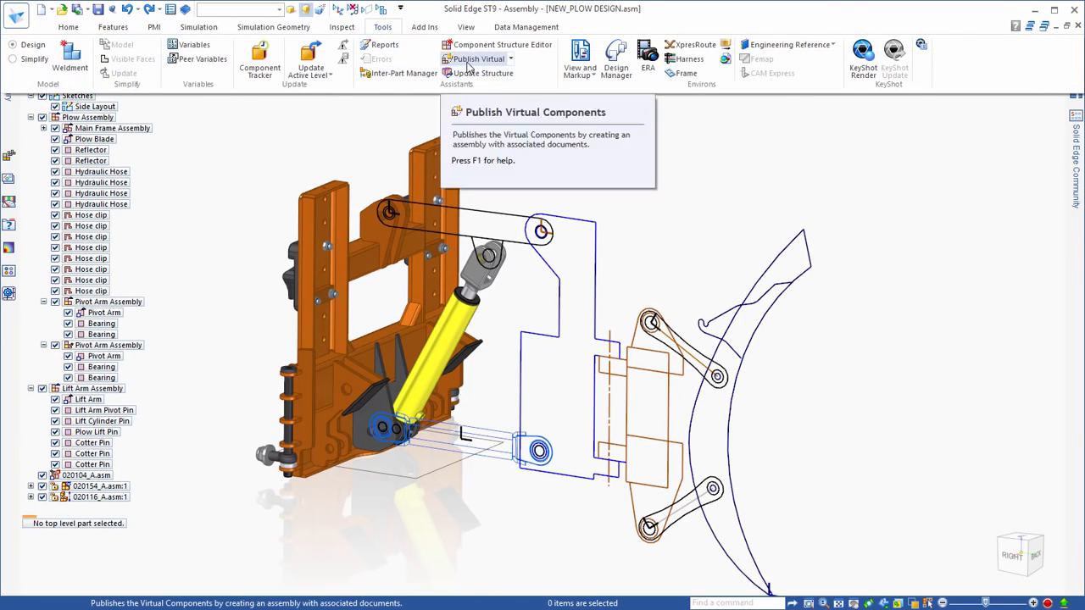
Publish the virtual components as real documents into C:\Conceptual Mechanisms\Publish
click(478, 58)
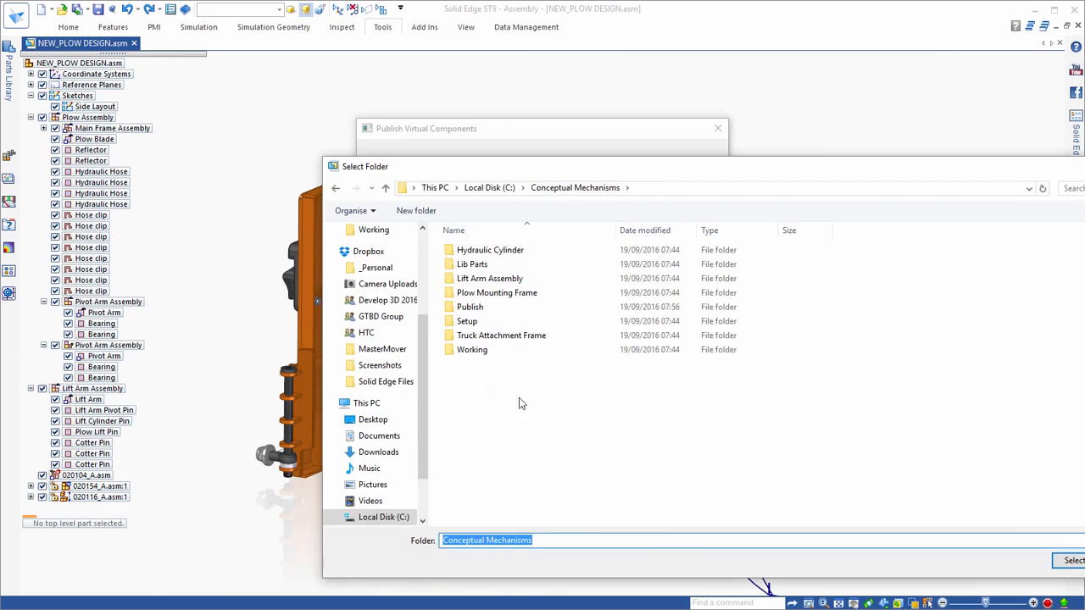
click(469, 306)
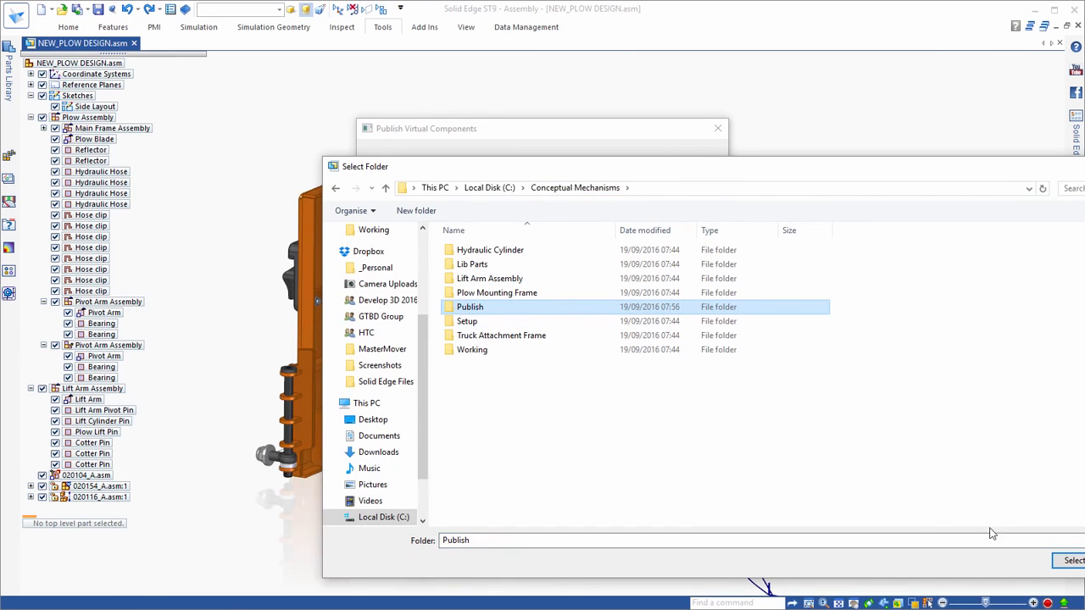
click(1074, 560)
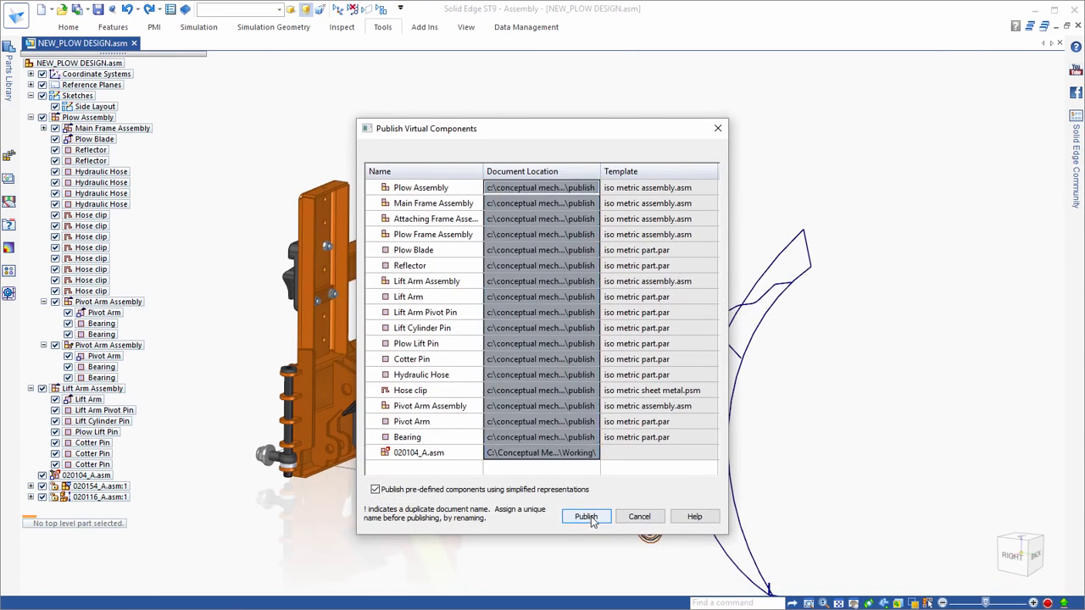
click(586, 517)
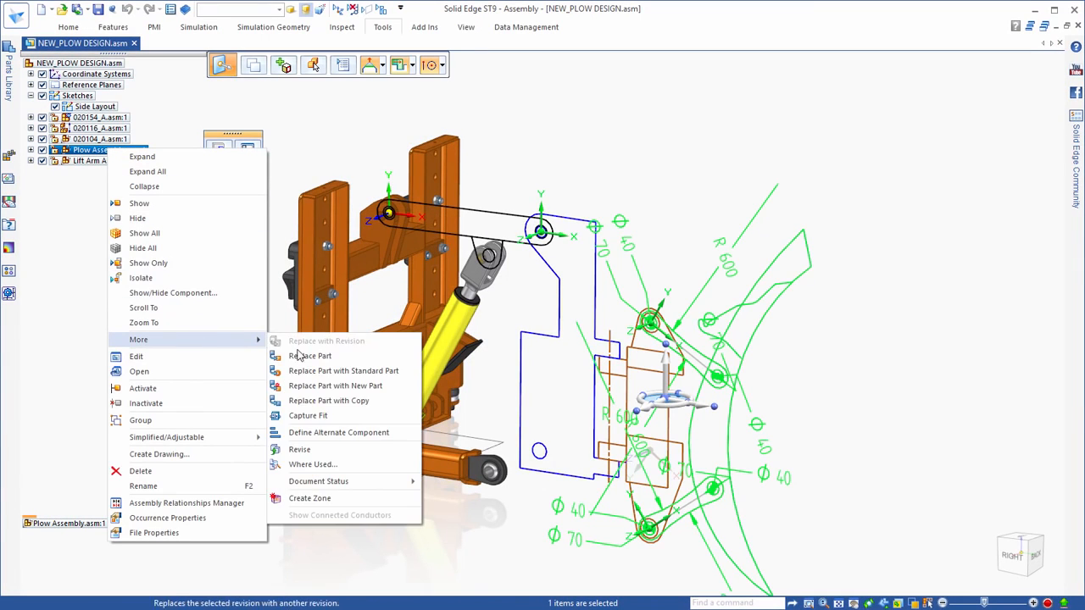
Replace the Plow Assembly component with the existing assembly file from its folder
click(310, 356)
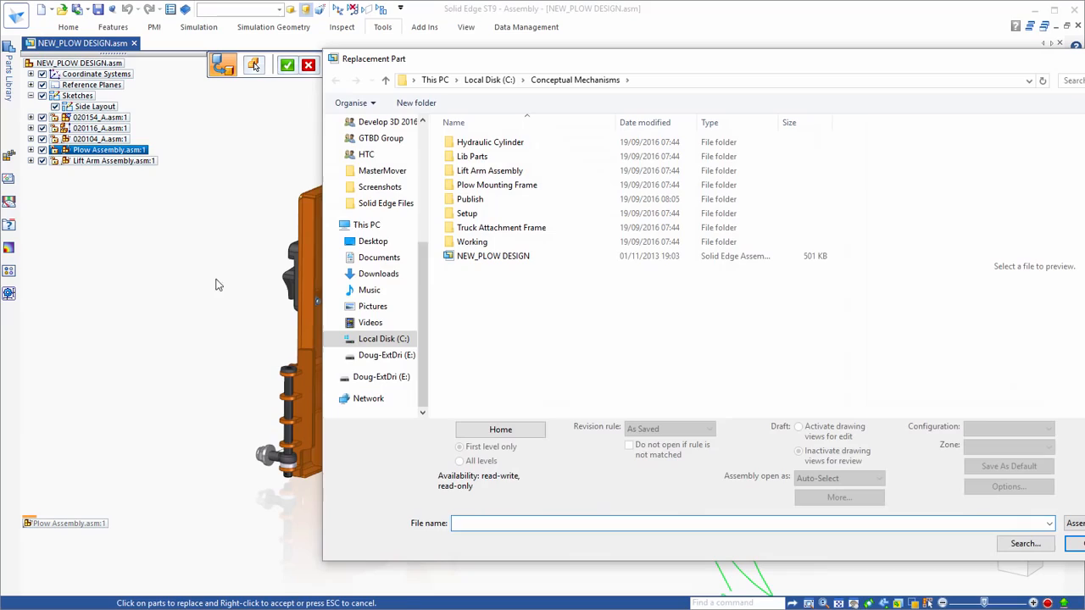
double_click(472, 241)
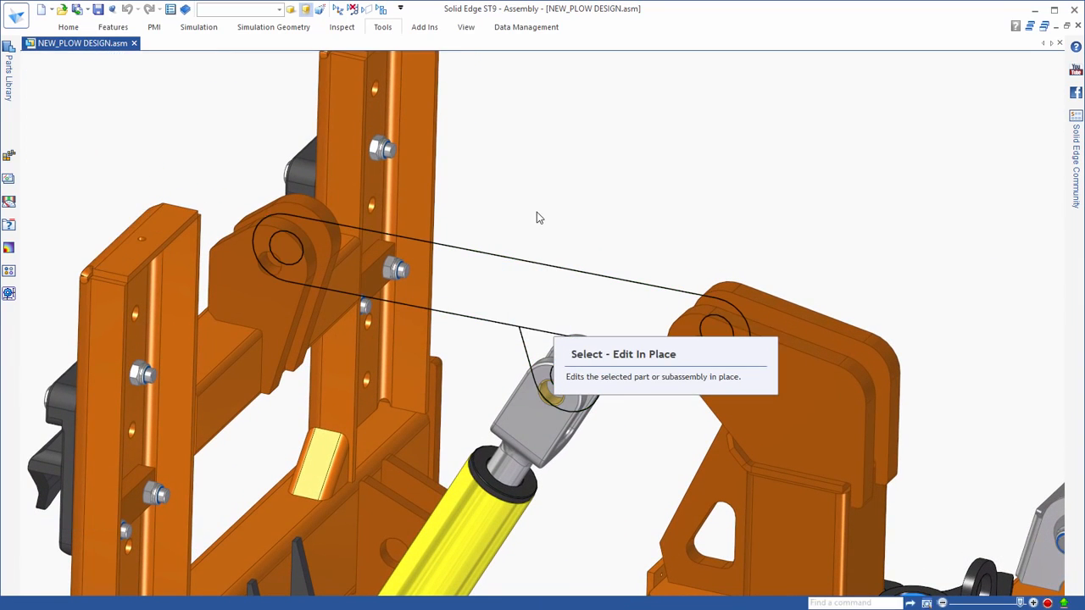
Edit Lift Arm.par in place, model the arm and clevis protrusions, and return to the assembly
click(624, 354)
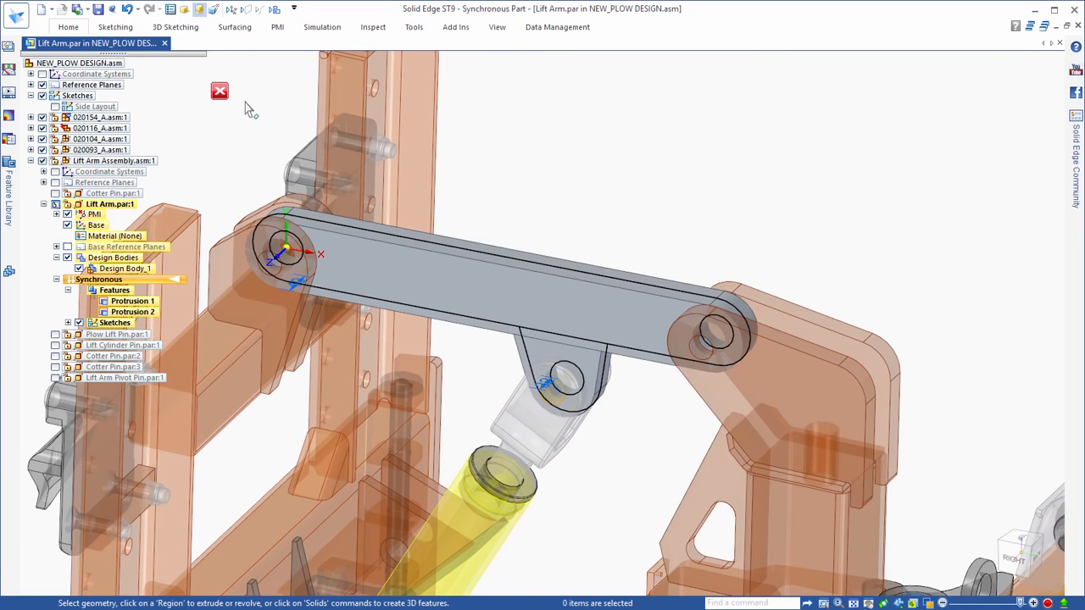
click(218, 91)
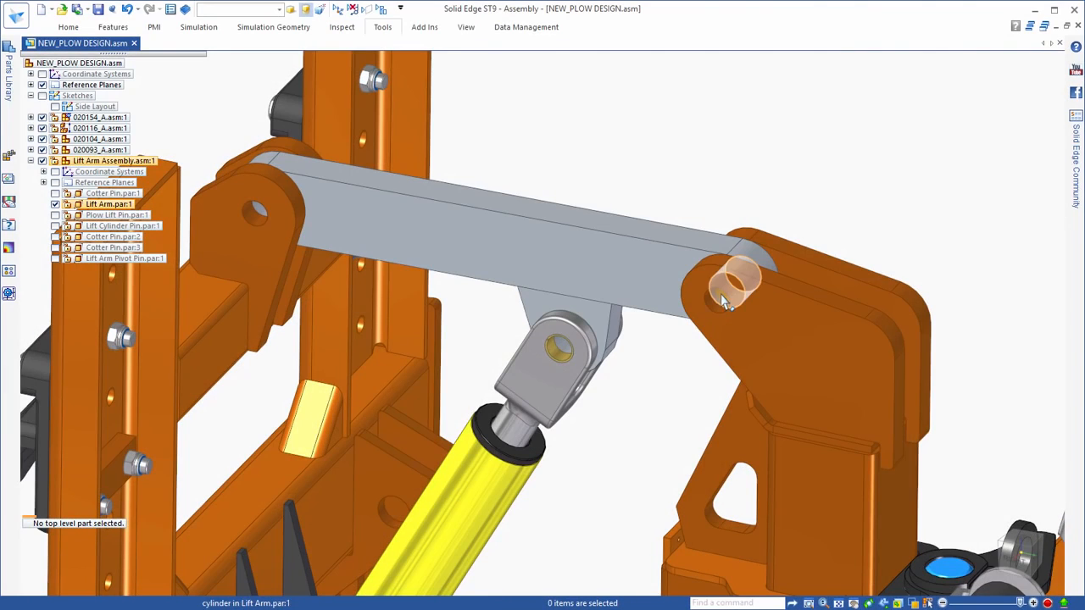
click(738, 288)
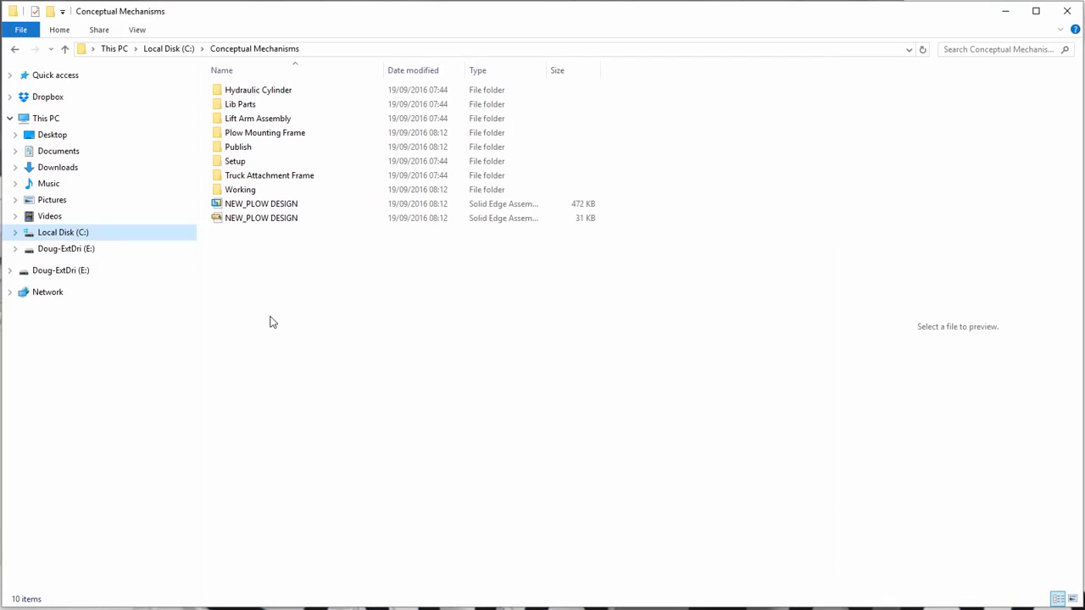
Open Lift Arm Assembly from the Publish folder with Design Manager
double_click(238, 146)
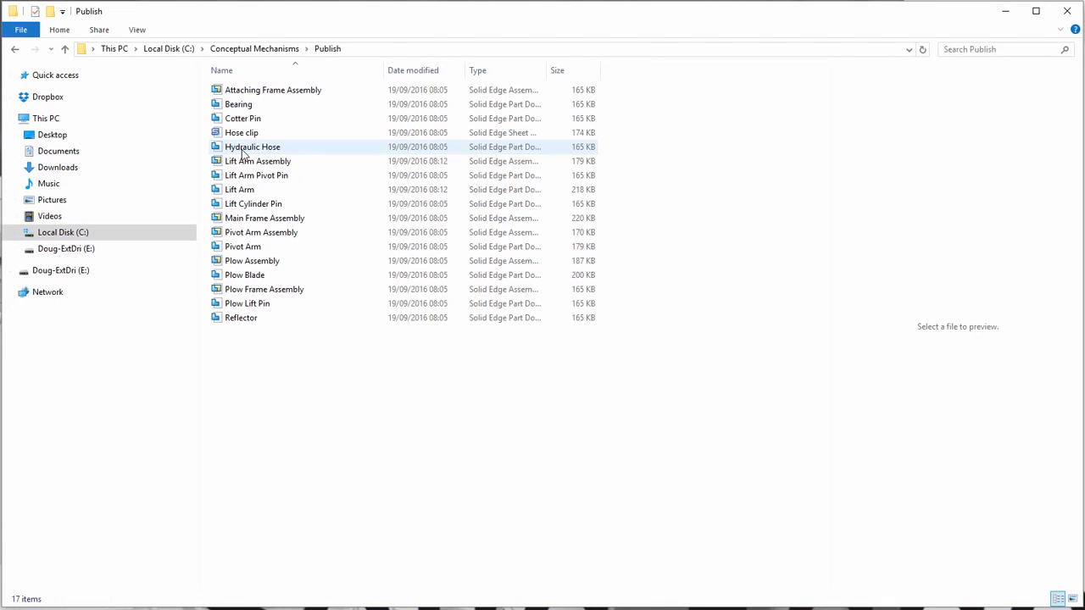
right_click(258, 161)
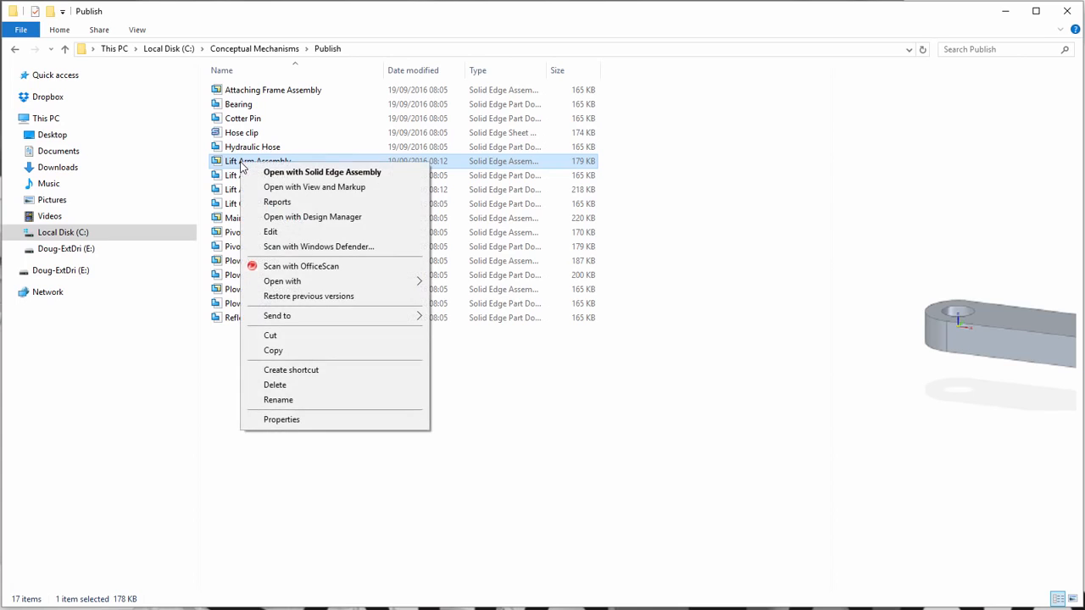
click(312, 217)
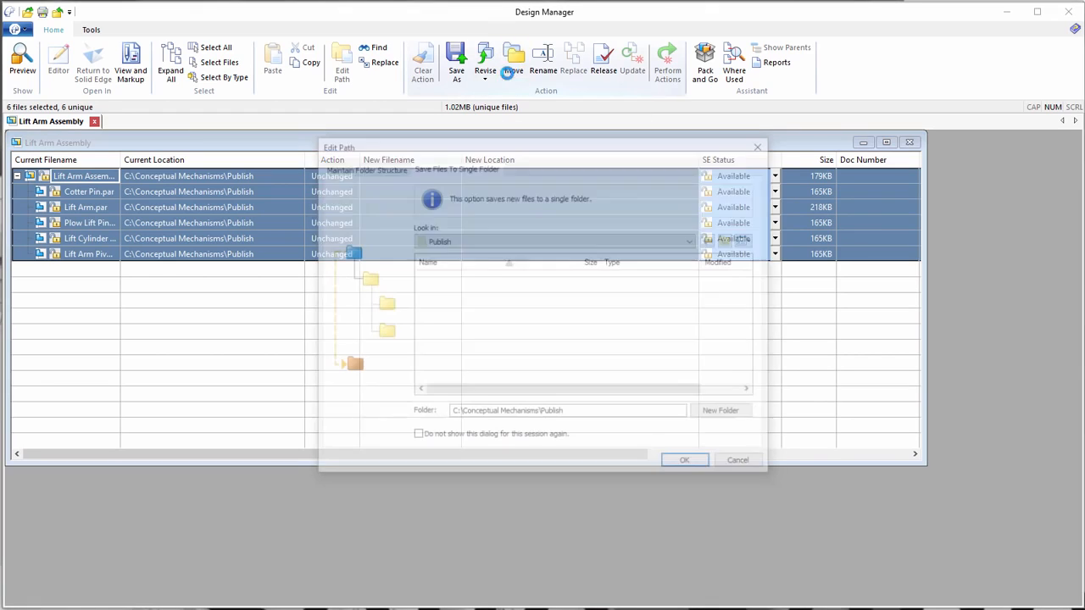
Move the lift arm files into the Lift Arm Assembly folder under Conceptual Mechanisms and close the document
click(712, 240)
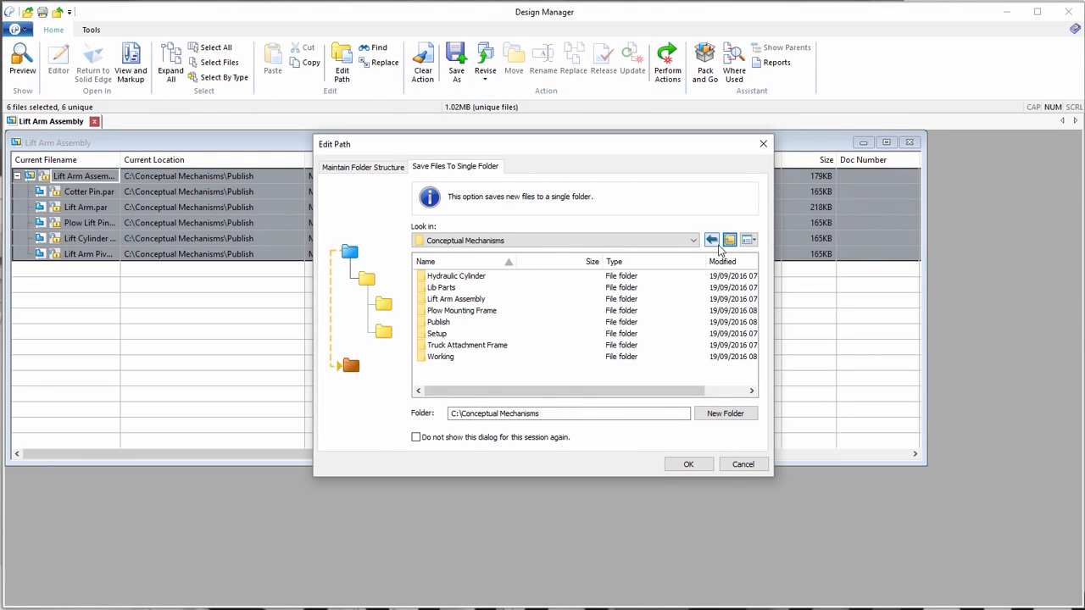
click(456, 298)
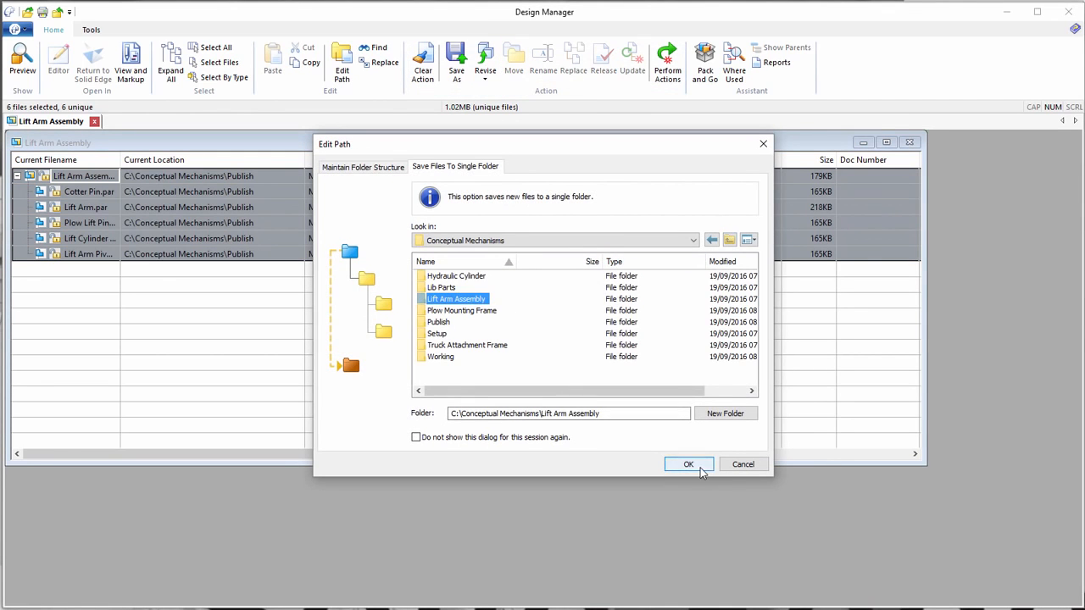
click(688, 464)
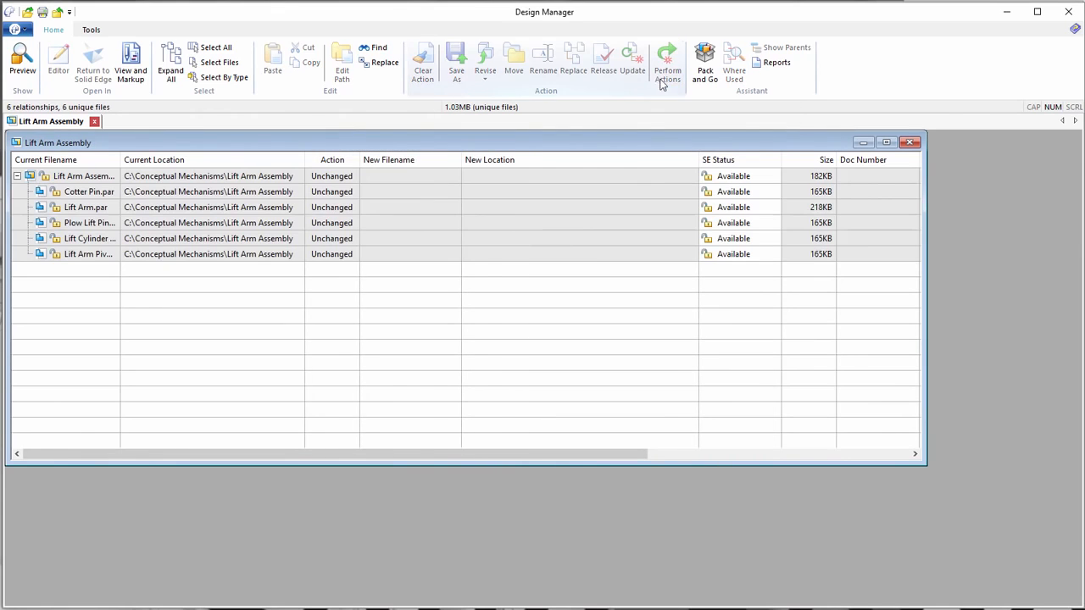
mouse_move(788, 225)
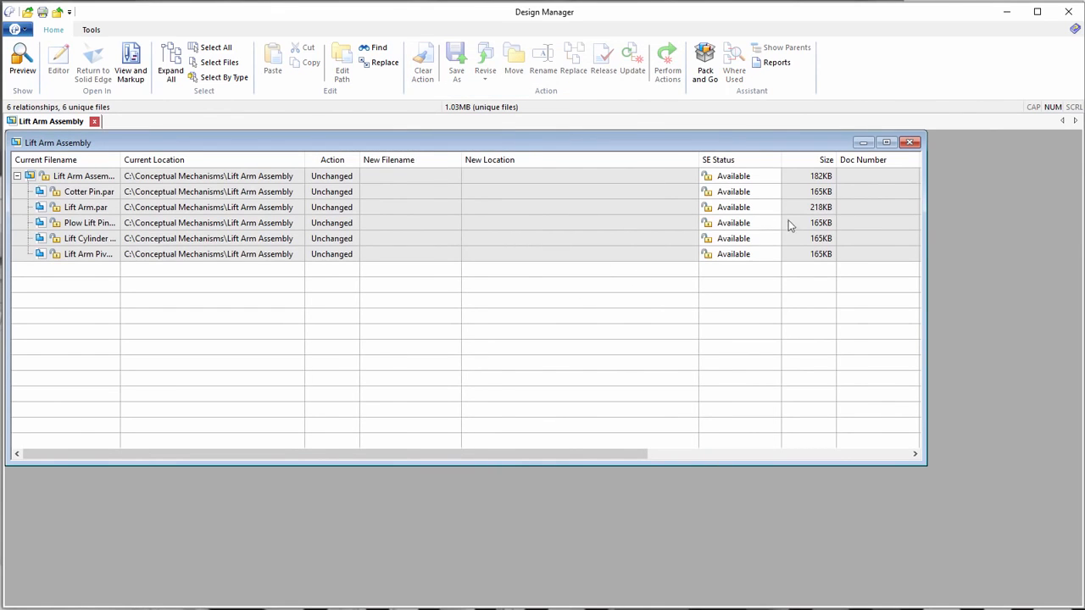
click(919, 142)
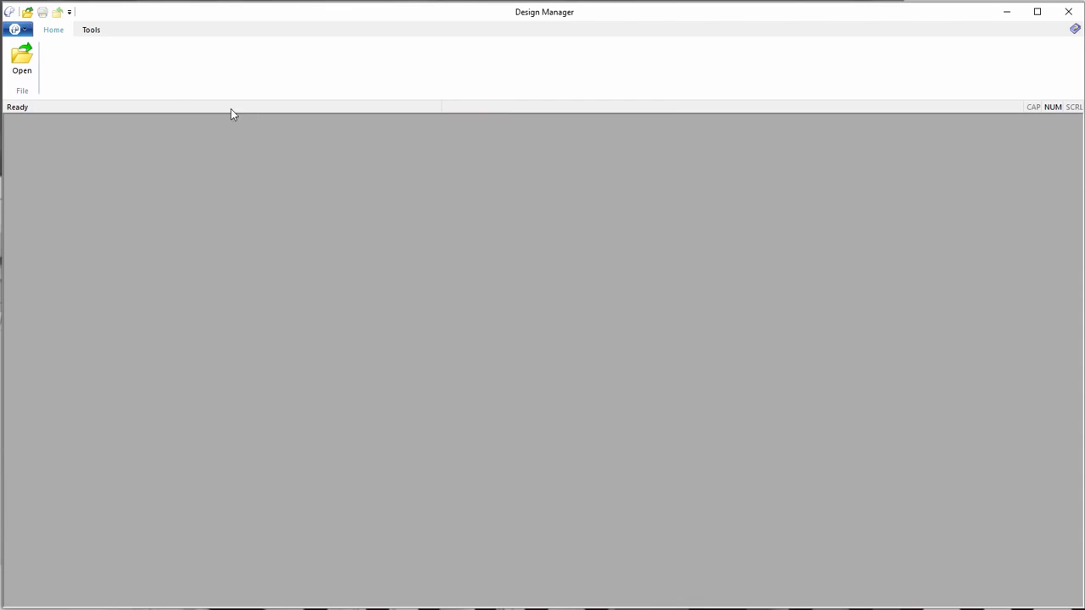
Open the NEW_PLOW DESIGN assembly from the Conceptual Mechanisms folder in Design Manager
click(20, 60)
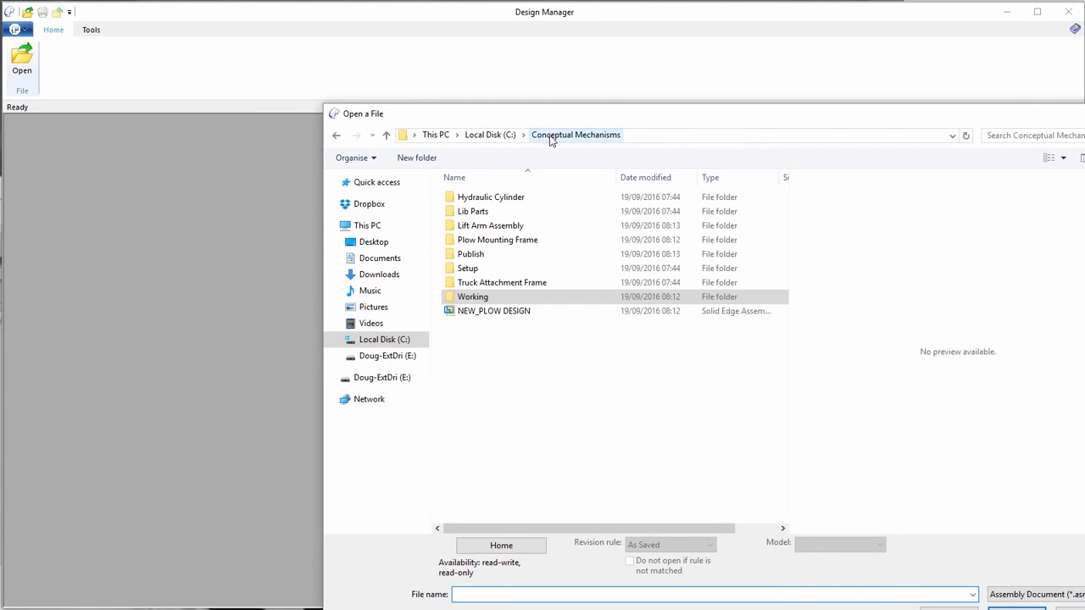
click(494, 310)
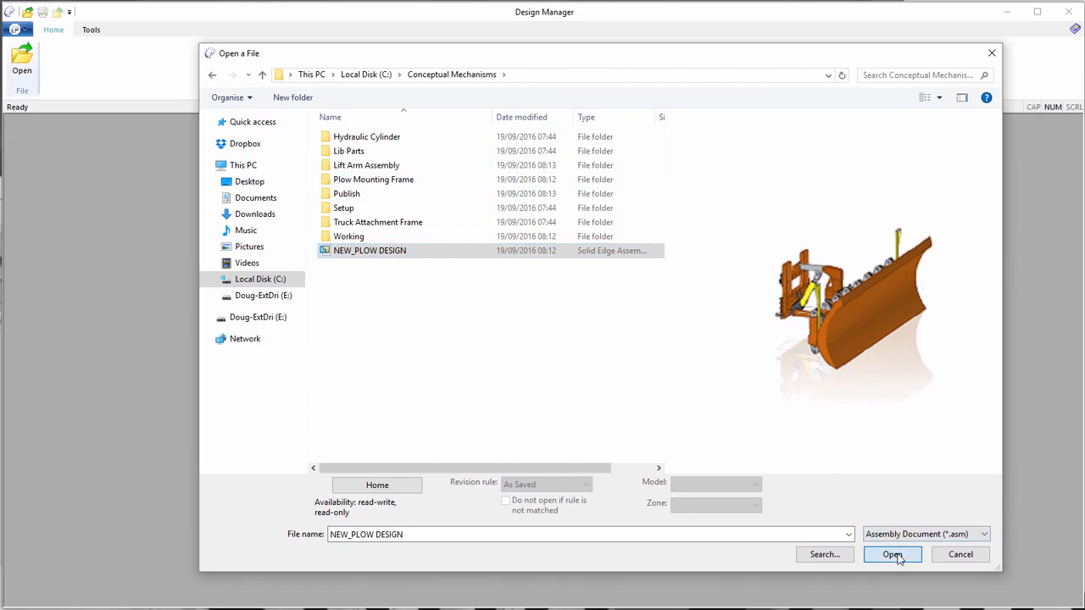
click(891, 554)
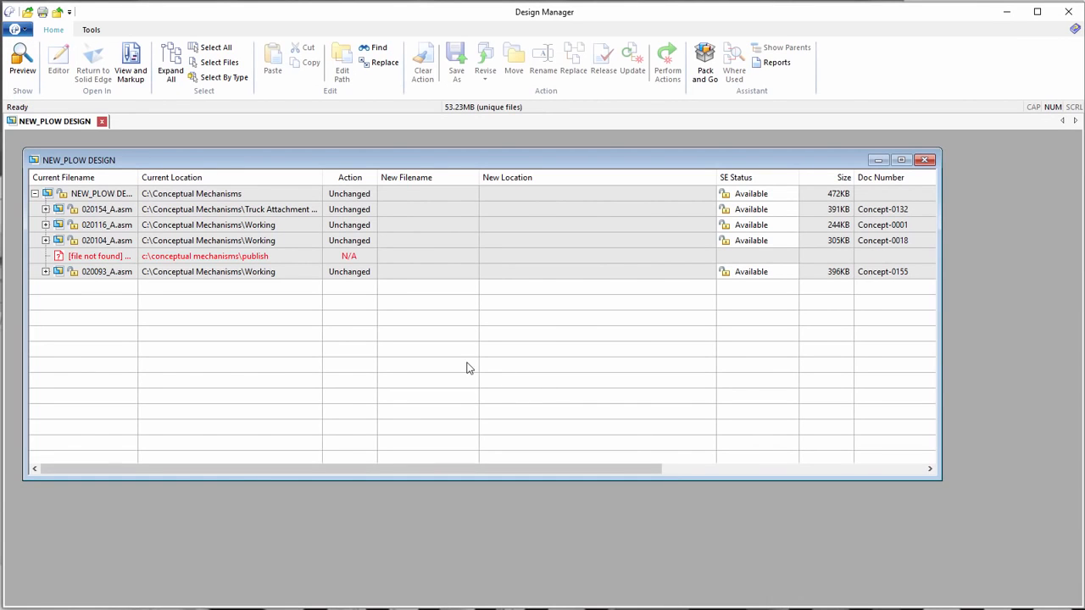
Replace the missing lift arm link with Lift Arm Assembly.asm and perform the pending actions
click(95, 254)
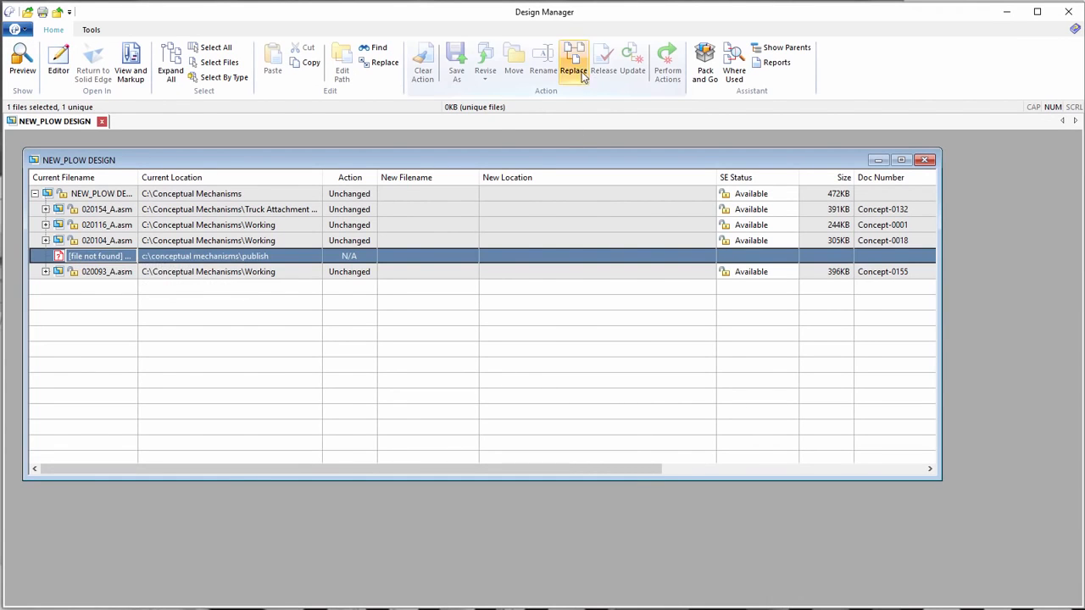
click(573, 65)
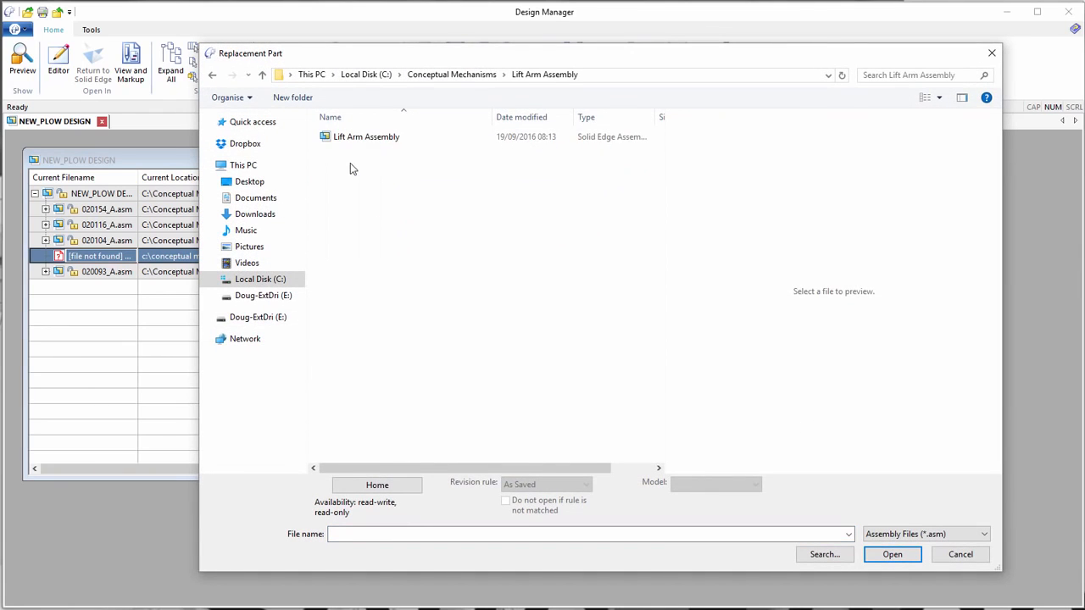
click(892, 552)
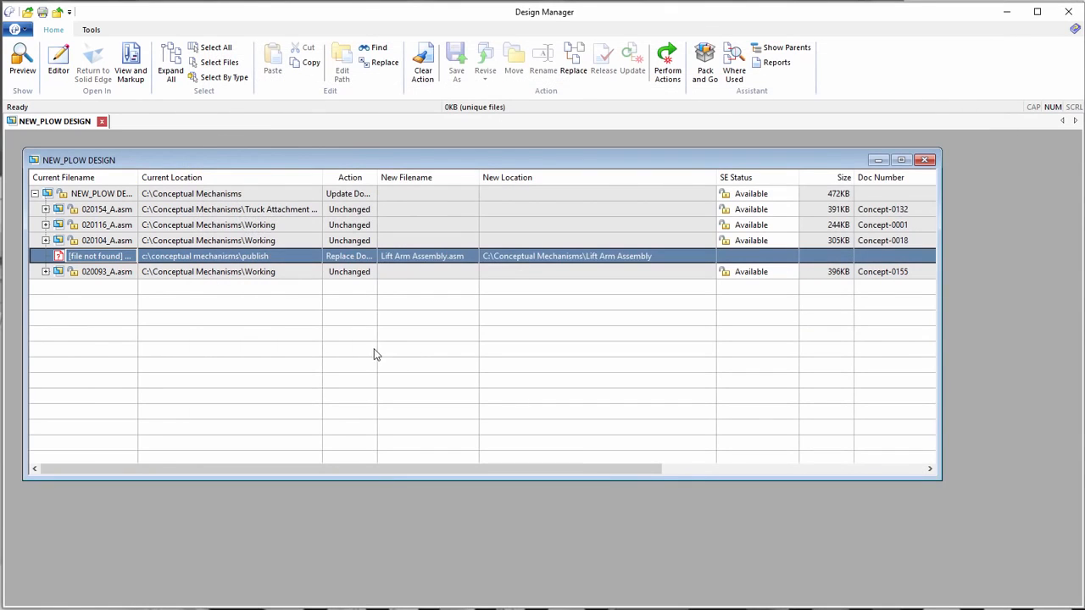
click(668, 59)
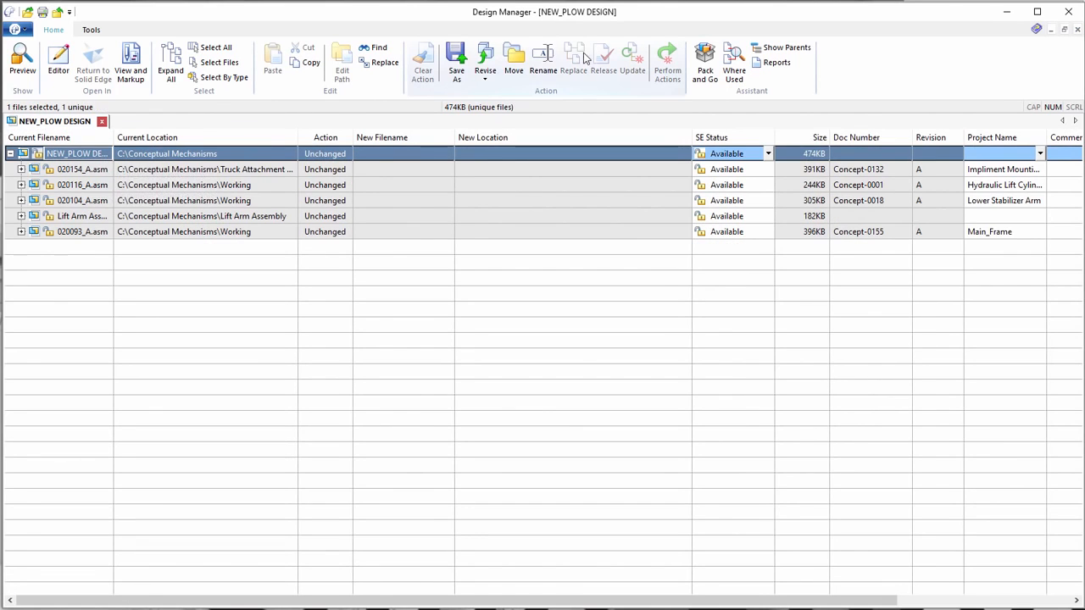
Rename NEW_PLOW DESIGN to 100001_A.asm with document number 100001, then close Design Manager
click(542, 59)
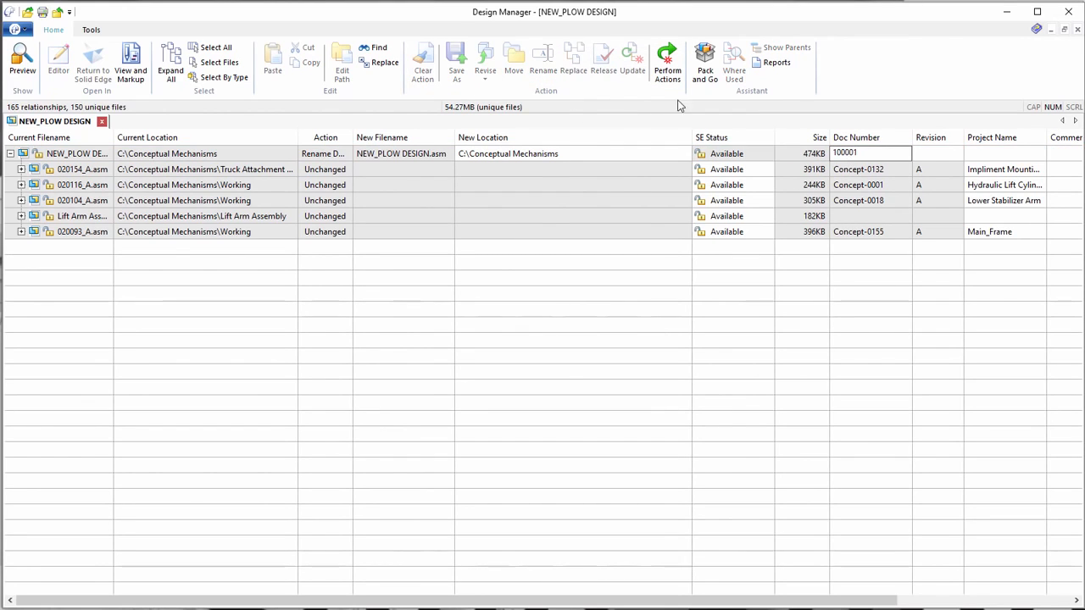
click(668, 60)
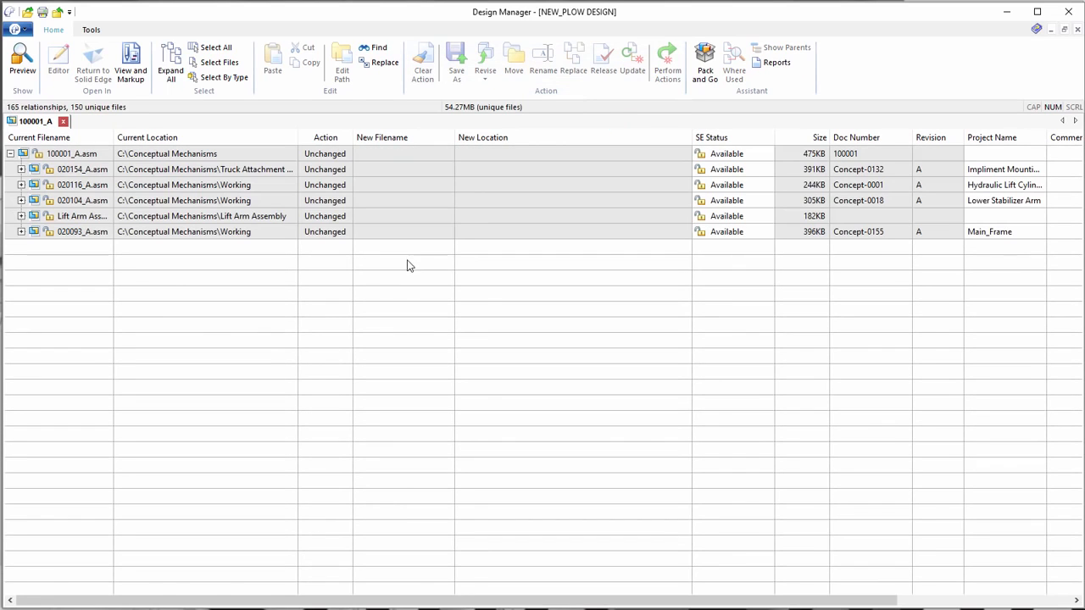
mouse_move(559, 173)
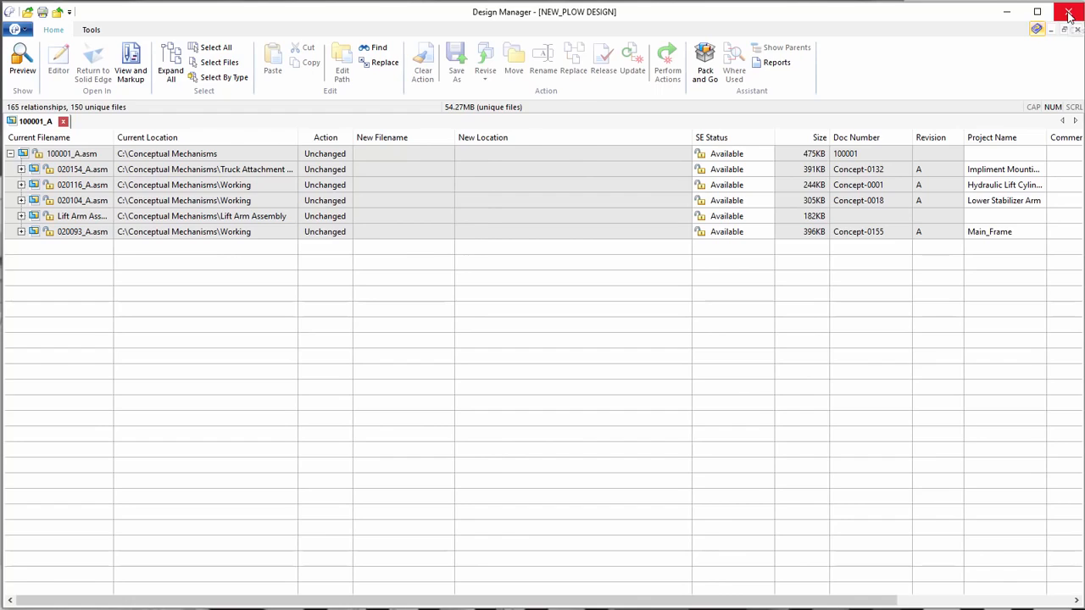
click(1068, 17)
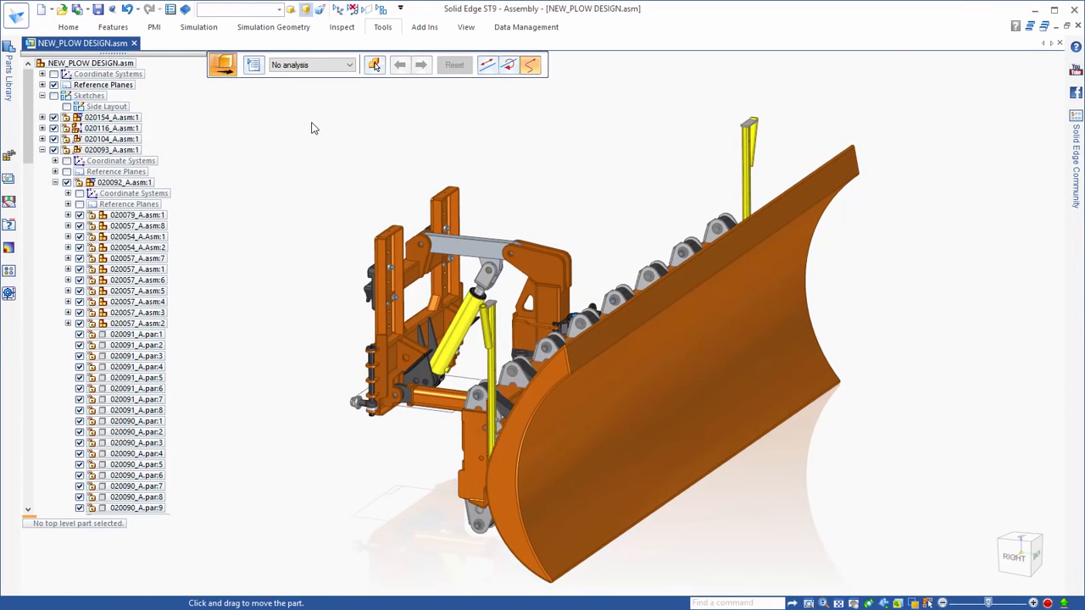